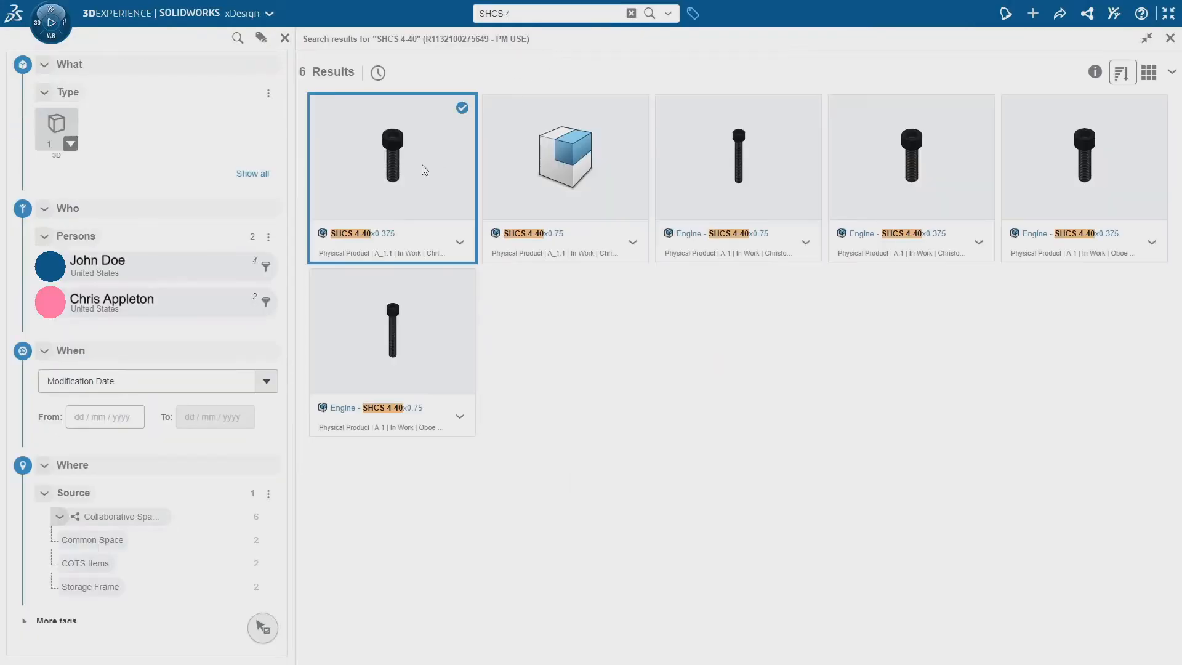
Step: Pick the SHCS 4-40x0.375 screw from search and insert it into the flange hole
left_click(284, 38)
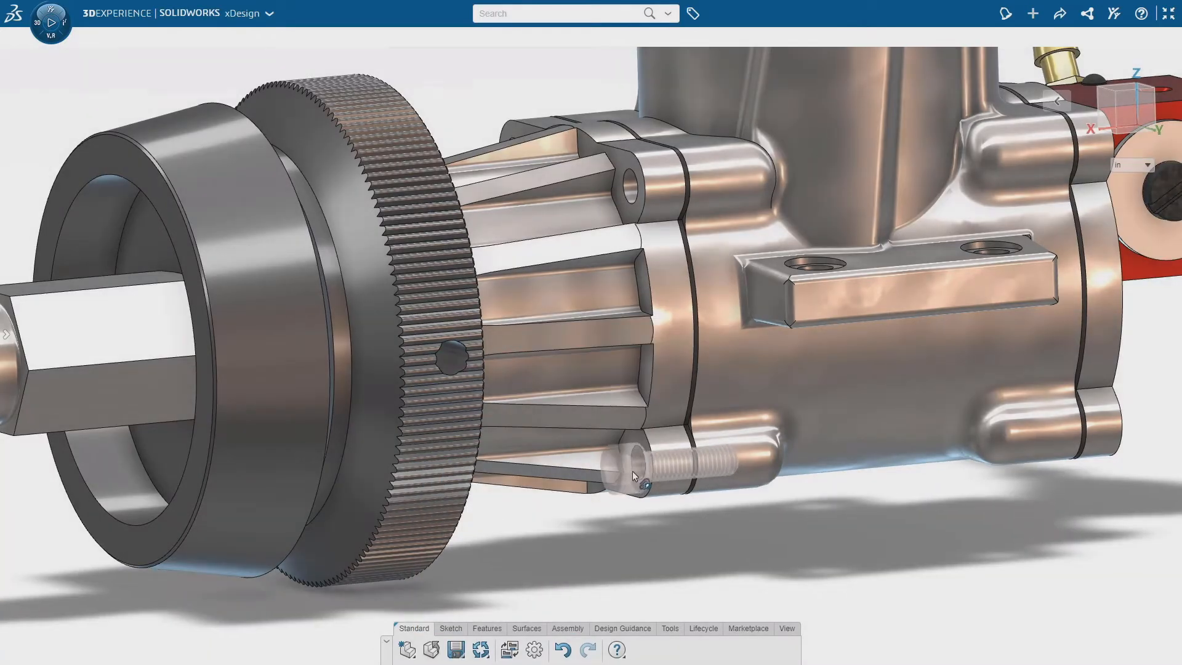
Step: Select the inserted screw and run Design Assistance for Mate Creation to suggest three matching holes
left_click(644, 473)
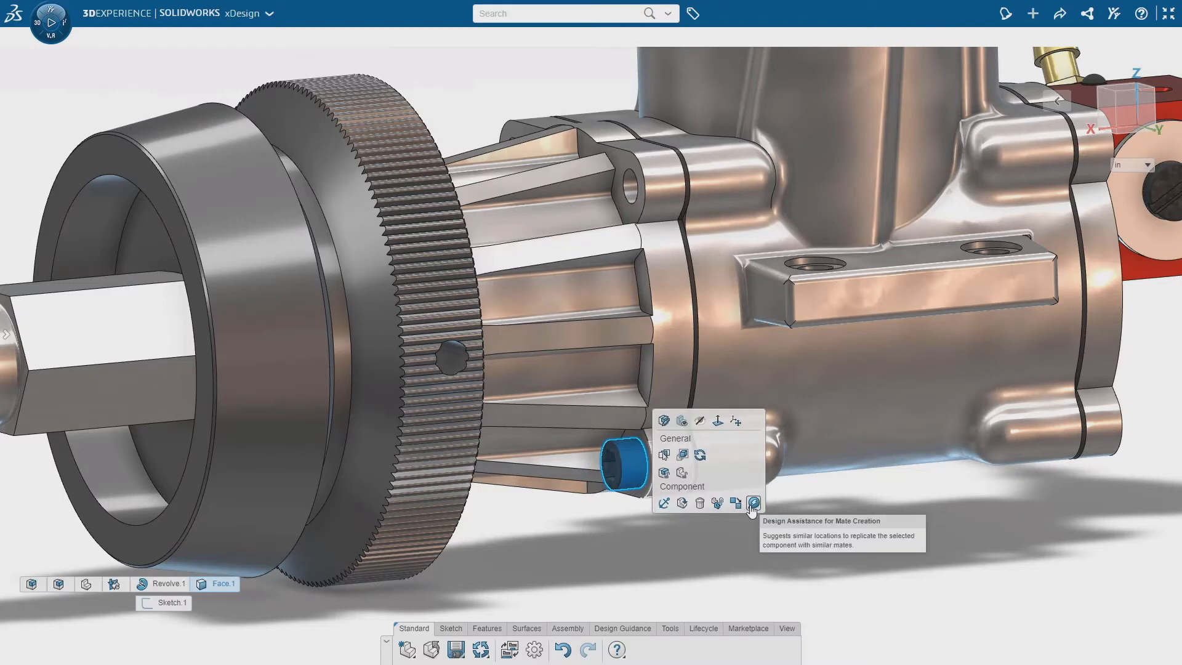
left_click(752, 503)
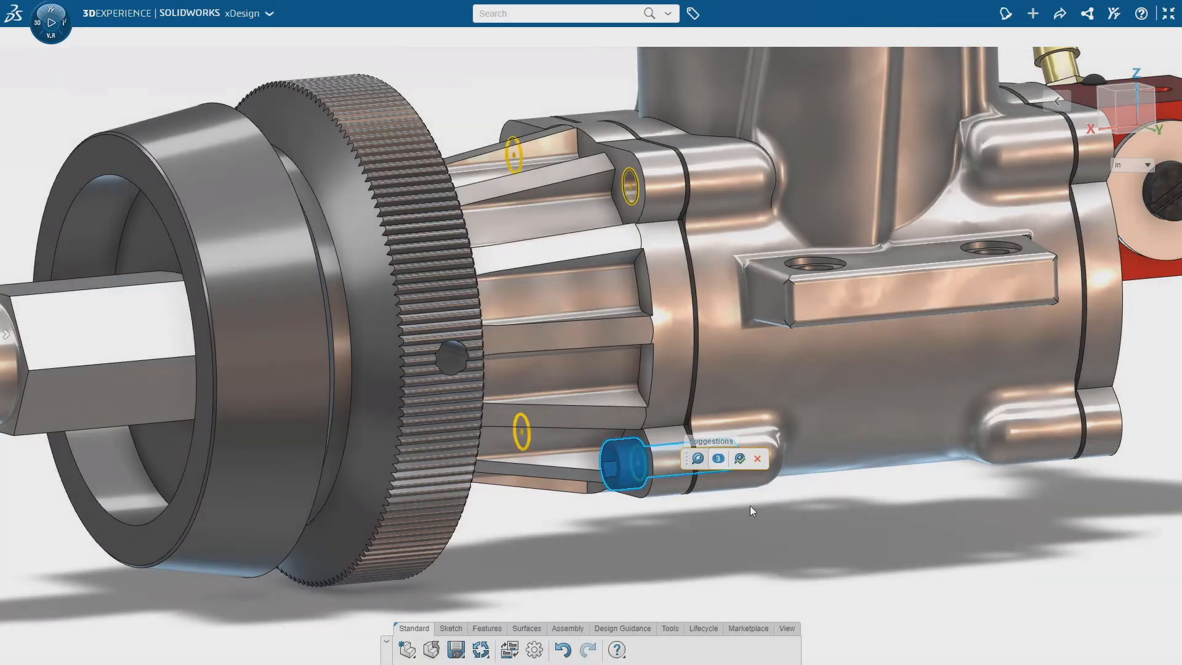